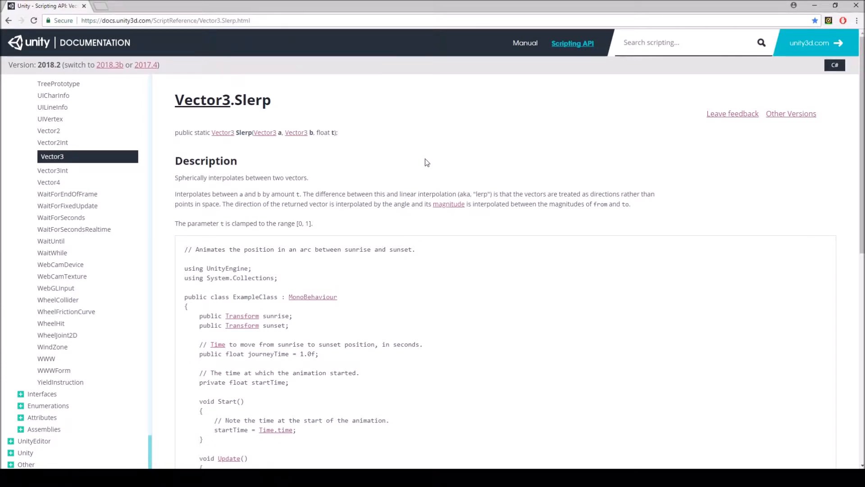
{"action": "mouse_move", "coordinate": [359, 158]}
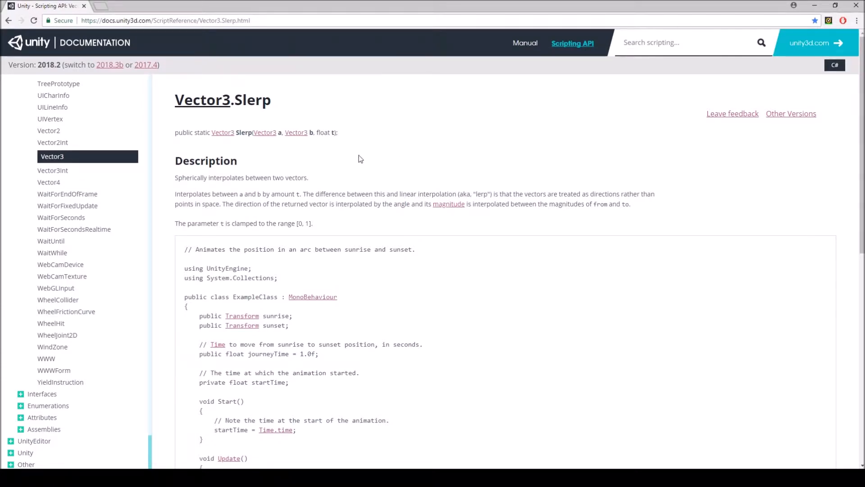
{"action": "mouse_move", "coordinate": [358, 160]}
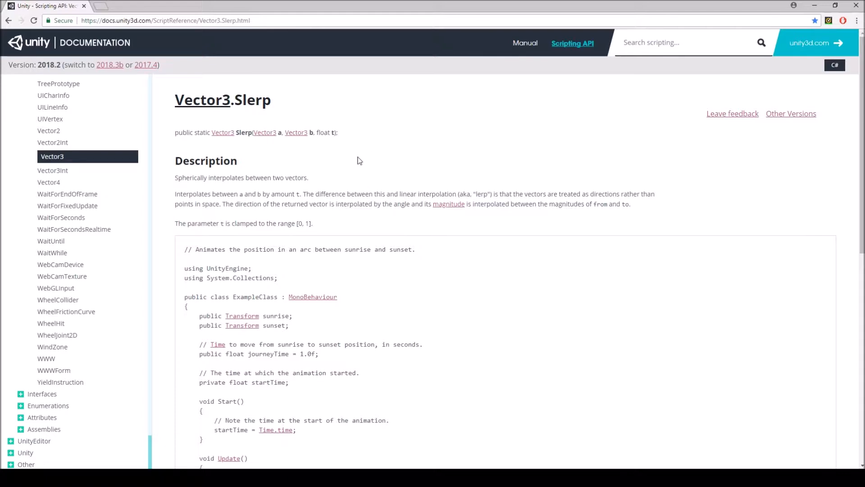
{"action": "mouse_move", "coordinate": [269, 143]}
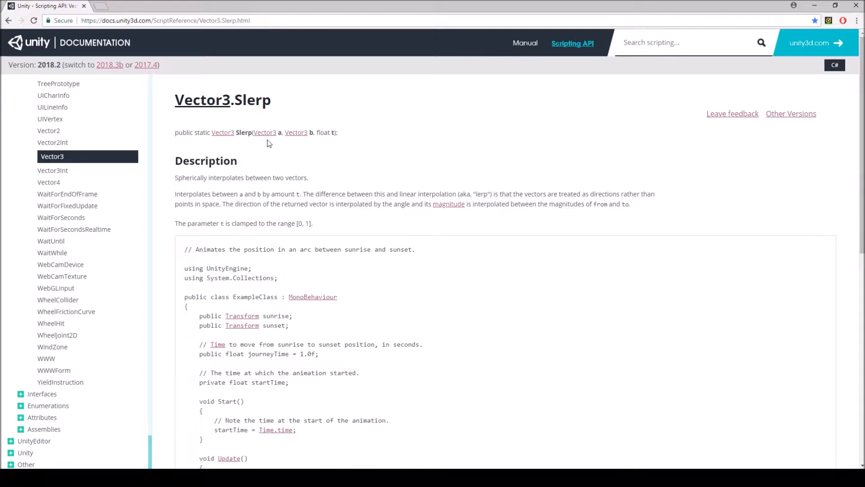
{"action": "mouse_move", "coordinate": [331, 144]}
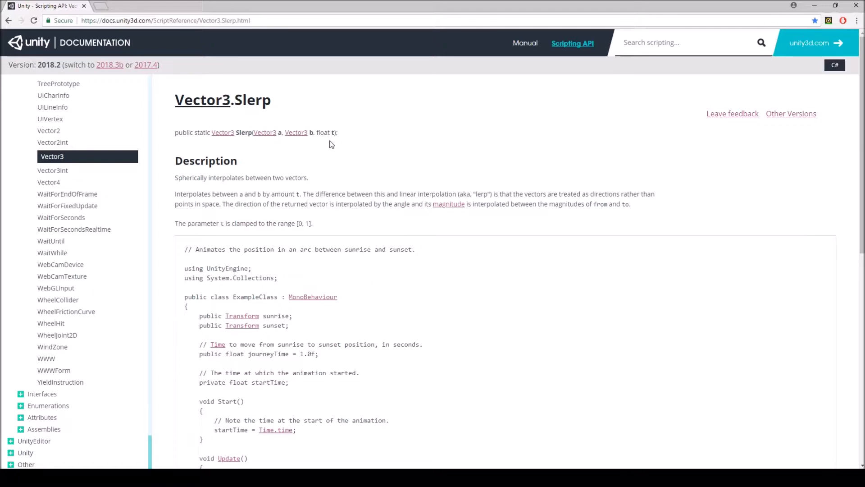
Review the non-looping branch of the cannonball's Update method in SlerpCannonBall.cs.
{"action": "scroll", "scroll_direction": "down", "scroll_amount": 3}
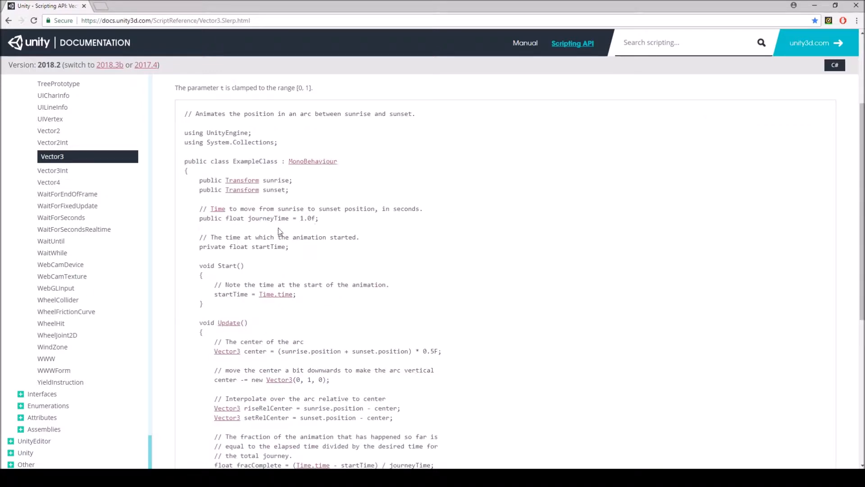
{"action": "mouse_move", "coordinate": [348, 191]}
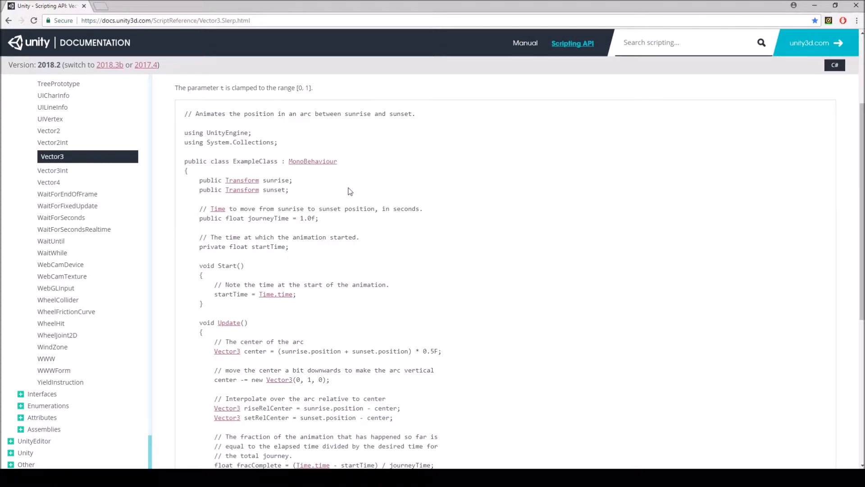
{"action": "mouse_move", "coordinate": [296, 200]}
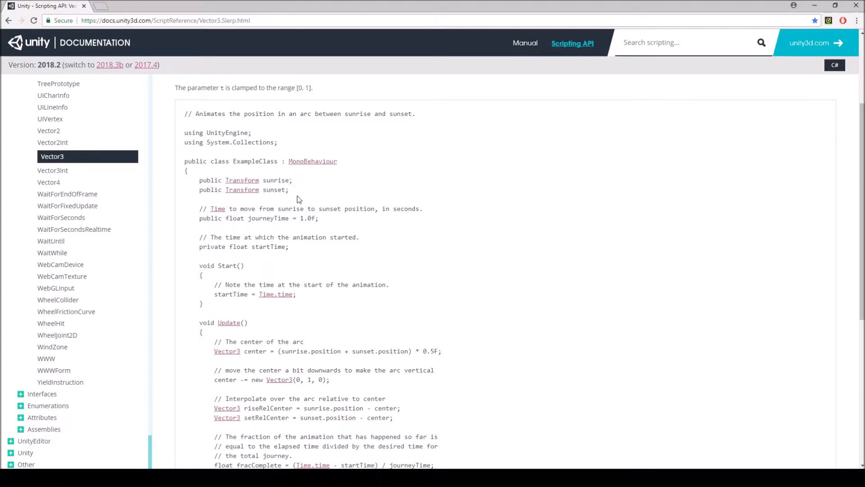
{"action": "mouse_move", "coordinate": [316, 197]}
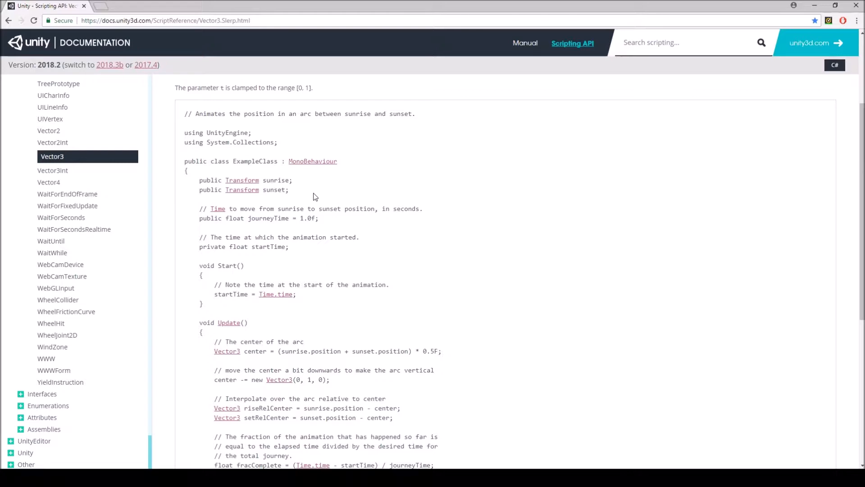
{"action": "mouse_move", "coordinate": [279, 204]}
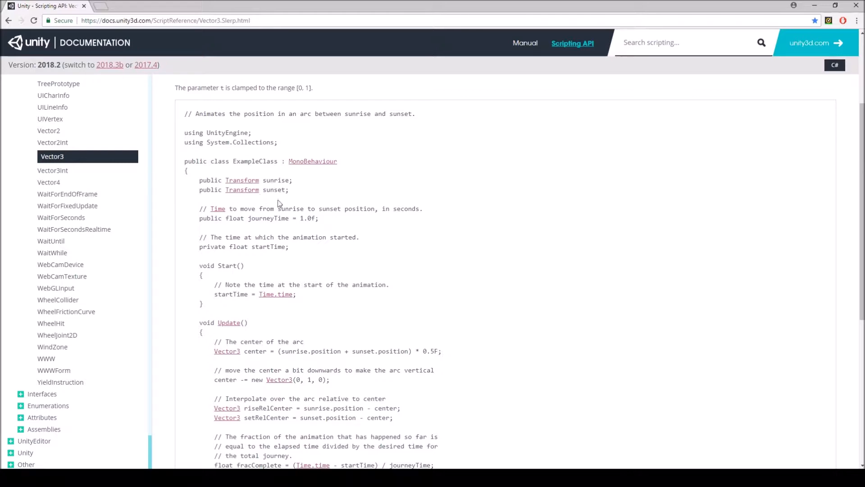
{"action": "scroll", "scroll_direction": "down", "scroll_amount": 3}
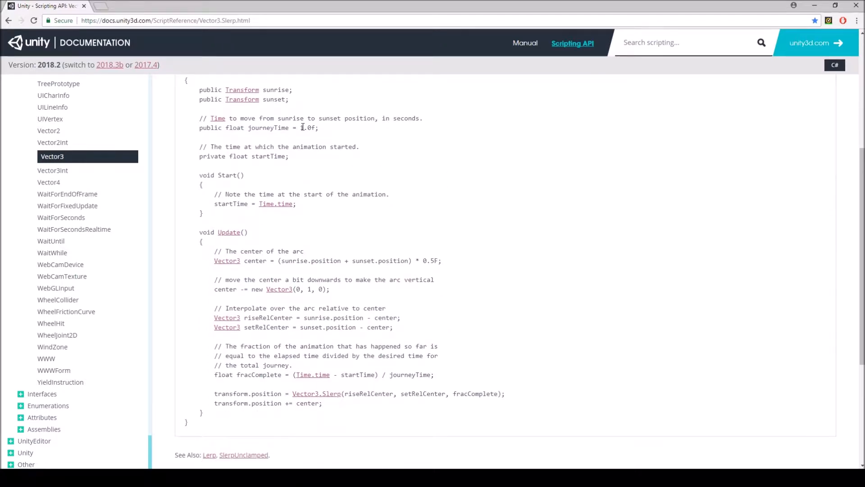
{"action": "mouse_move", "coordinate": [404, 157]}
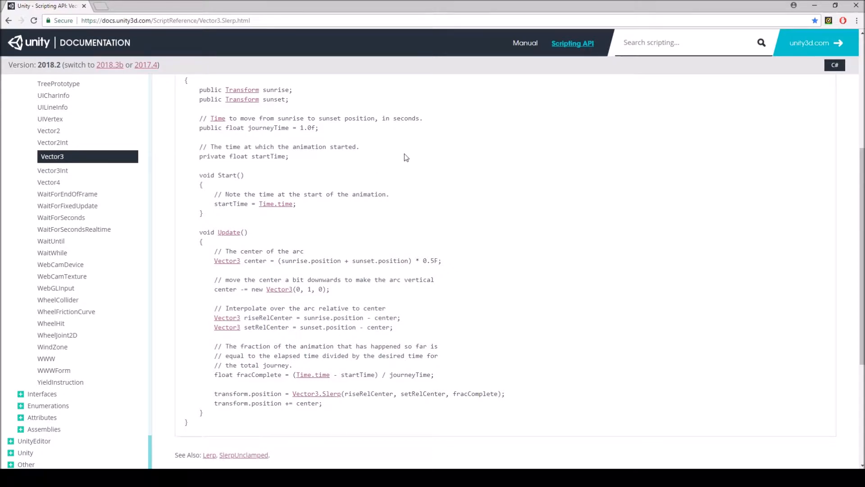
{"action": "scroll", "scroll_direction": "down", "scroll_amount": 3}
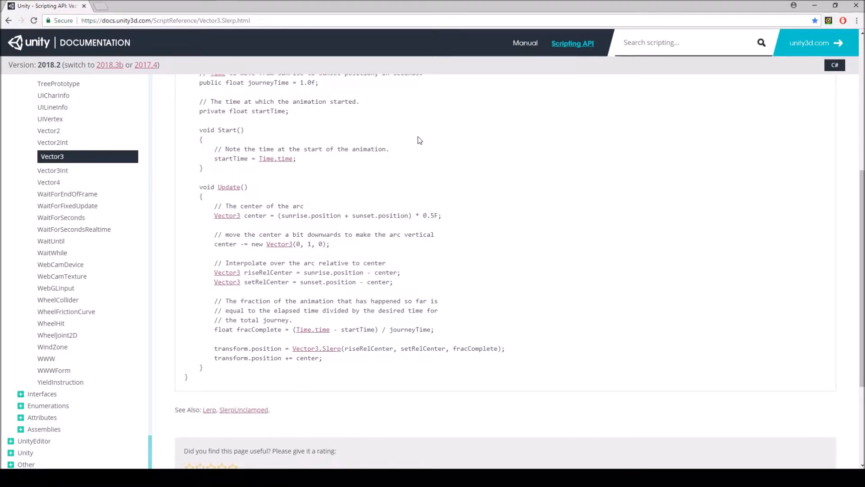
{"action": "scroll", "scroll_direction": "up", "scroll_amount": 3}
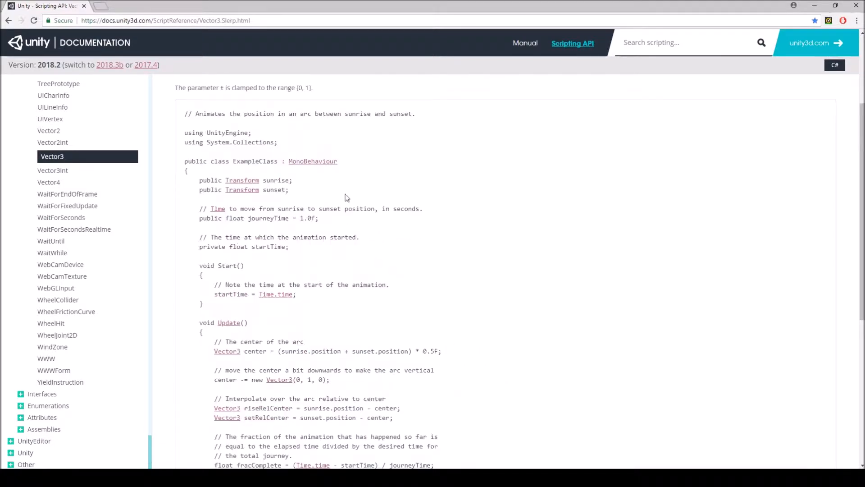
{"action": "scroll", "scroll_direction": "down", "scroll_amount": 3}
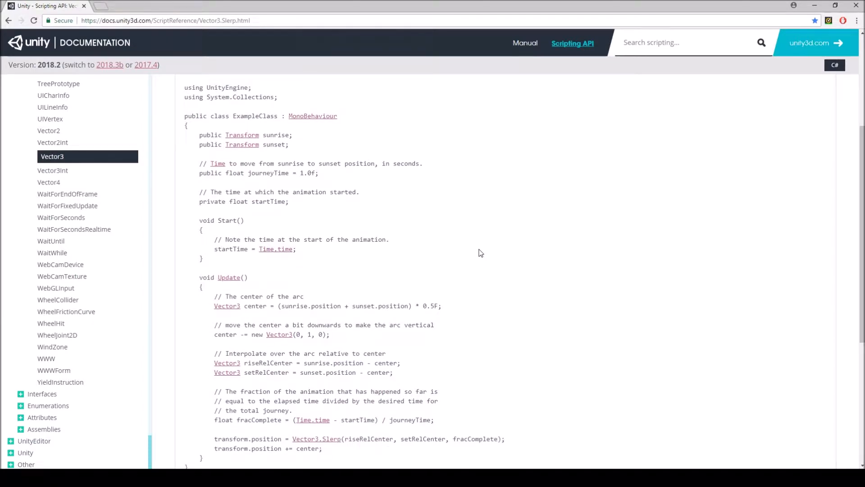
{"action": "mouse_move", "coordinate": [367, 309]}
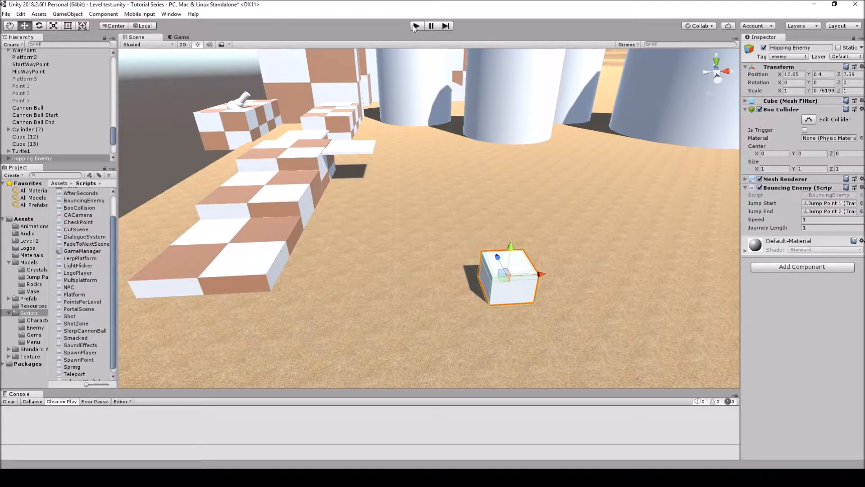
Run the level in Play mode to watch the cannonball arc, then stop the test.
{"action": "left_click", "coordinate": [415, 26]}
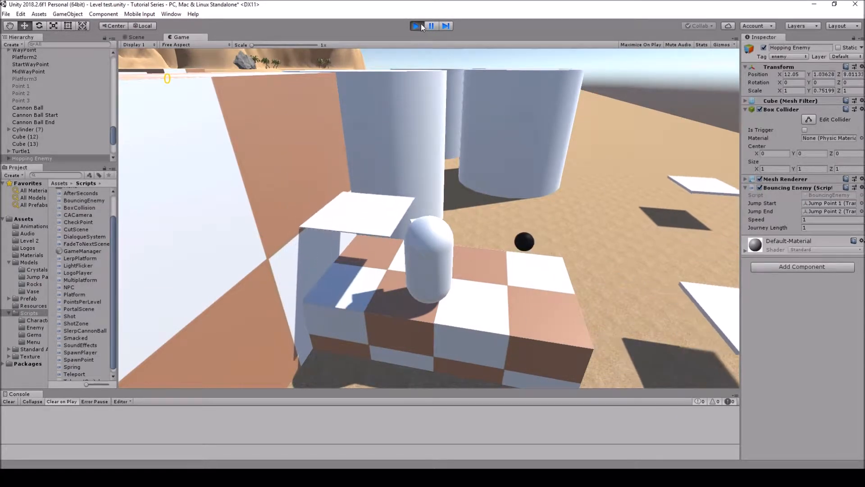
{"action": "left_click", "coordinate": [416, 25]}
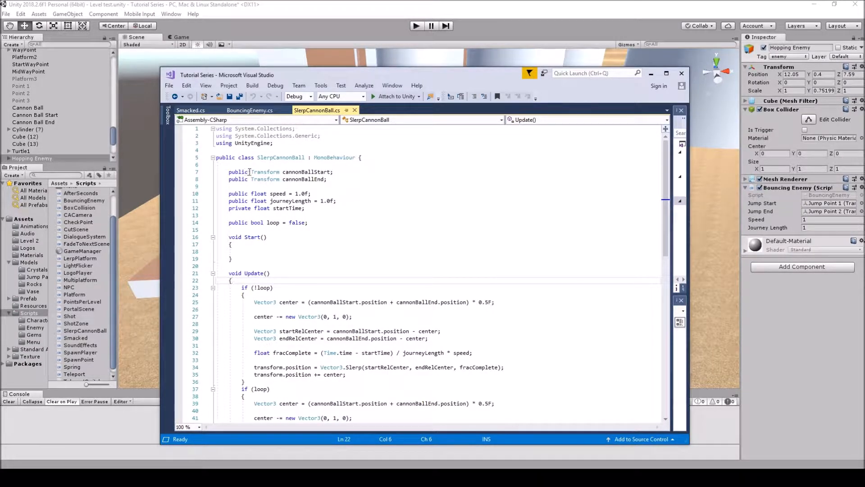
{"action": "mouse_move", "coordinate": [309, 171]}
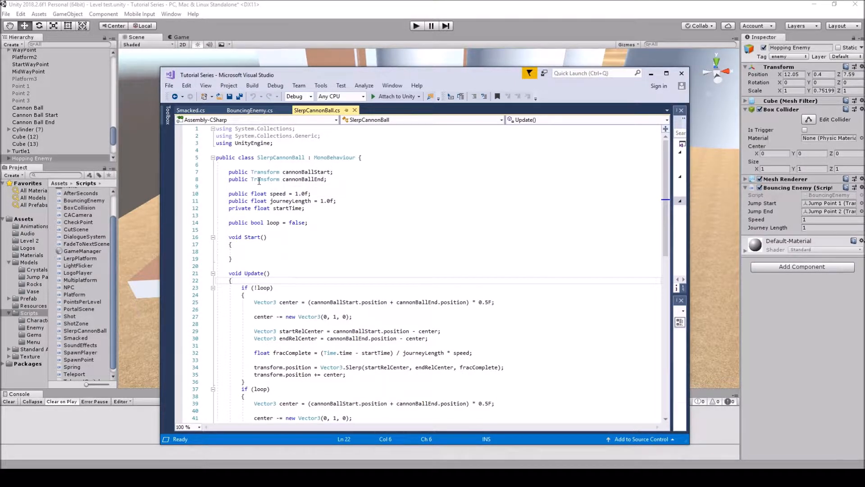
{"action": "mouse_move", "coordinate": [298, 178]}
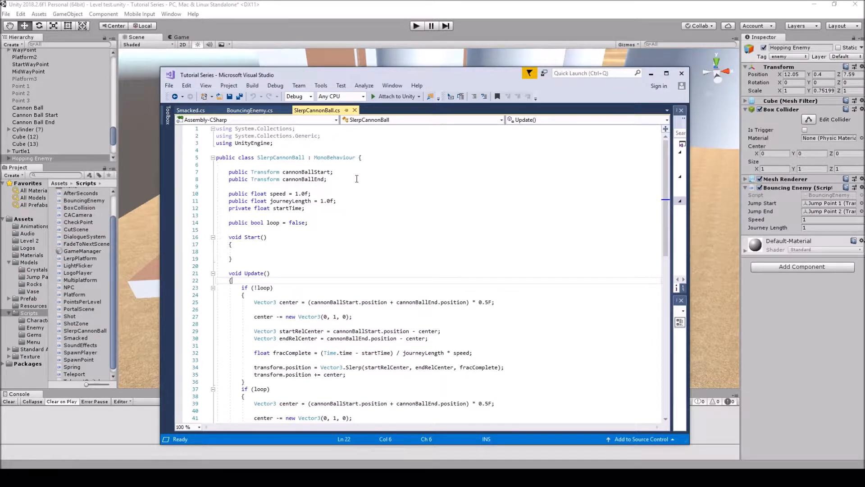
Review the looping branch and add '* speed' to its timing calculation.
{"action": "scroll", "scroll_direction": "up", "scroll_amount": 3}
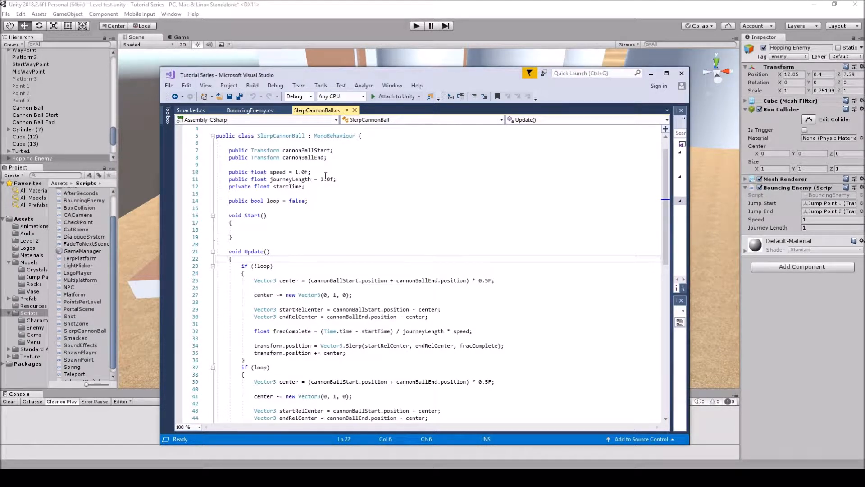
{"action": "mouse_move", "coordinate": [330, 178]}
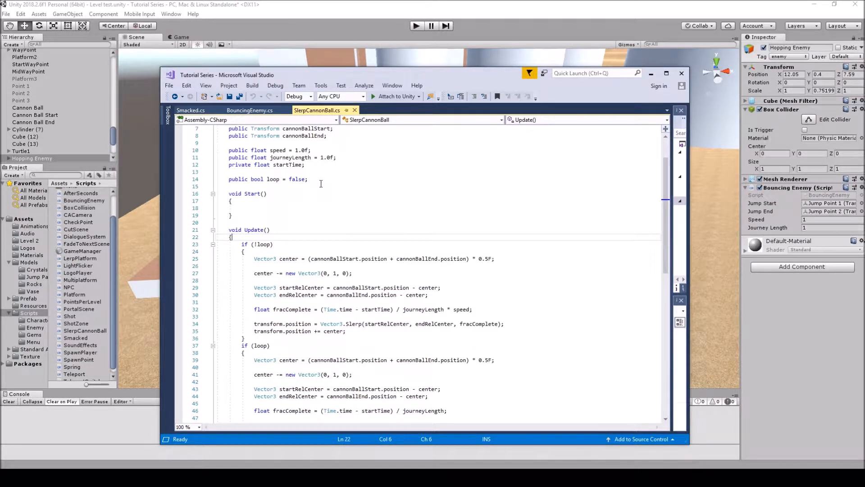
{"action": "scroll", "scroll_direction": "down", "scroll_amount": 3}
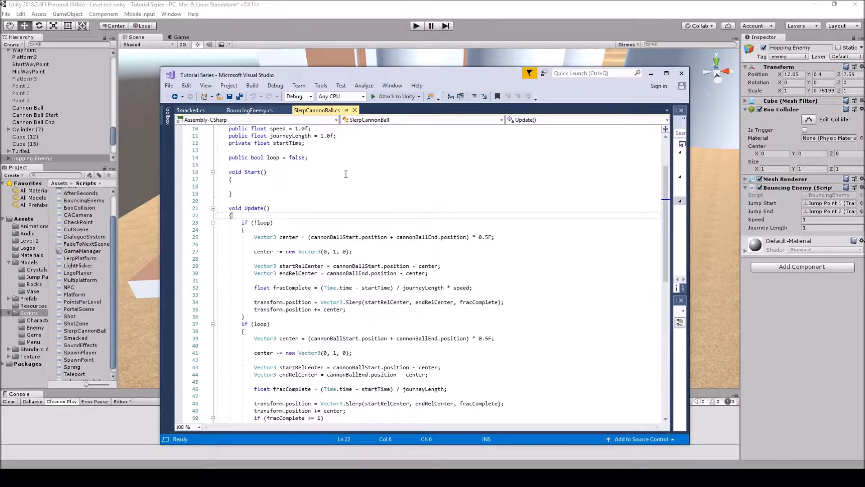
{"action": "mouse_move", "coordinate": [255, 157]}
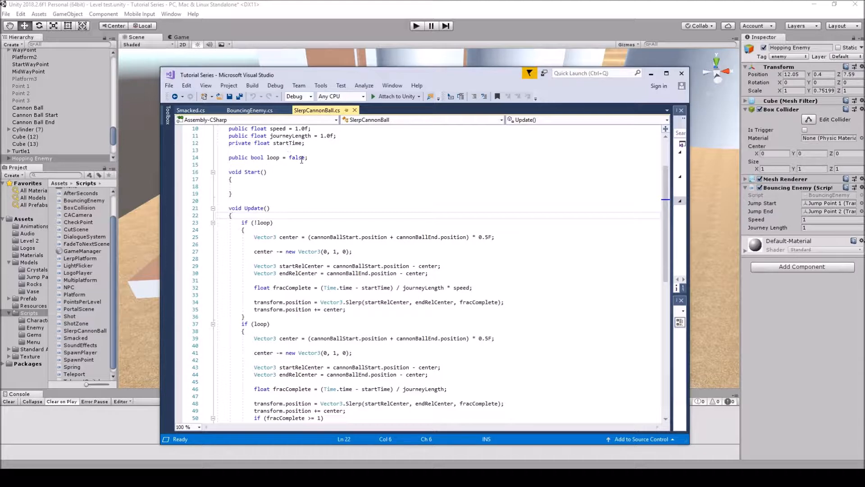
{"action": "scroll", "scroll_direction": "down", "scroll_amount": 3}
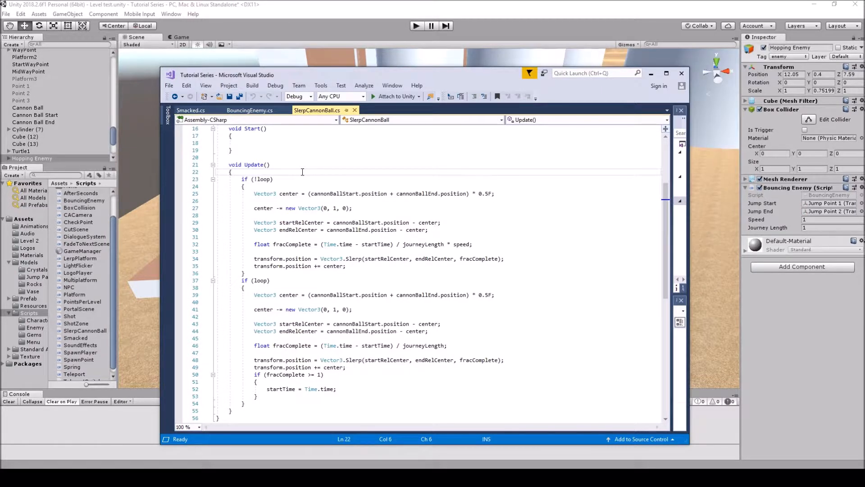
{"action": "scroll", "scroll_direction": "up", "scroll_amount": 3}
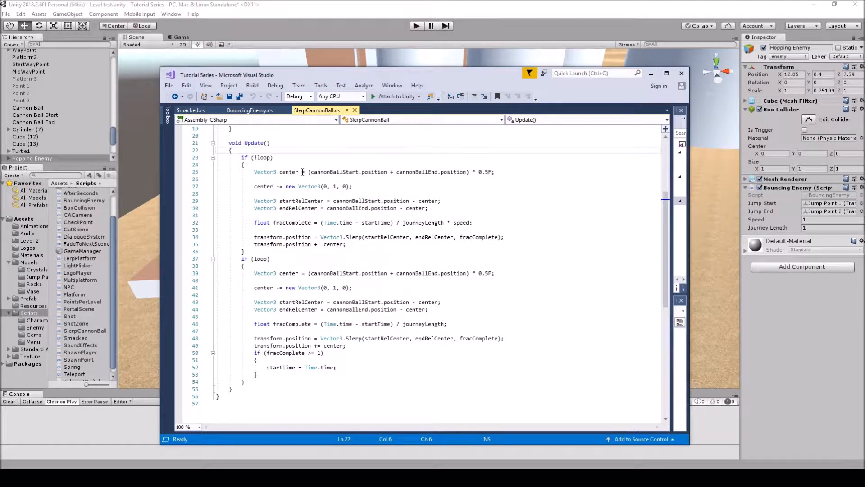
{"action": "mouse_move", "coordinate": [288, 171]}
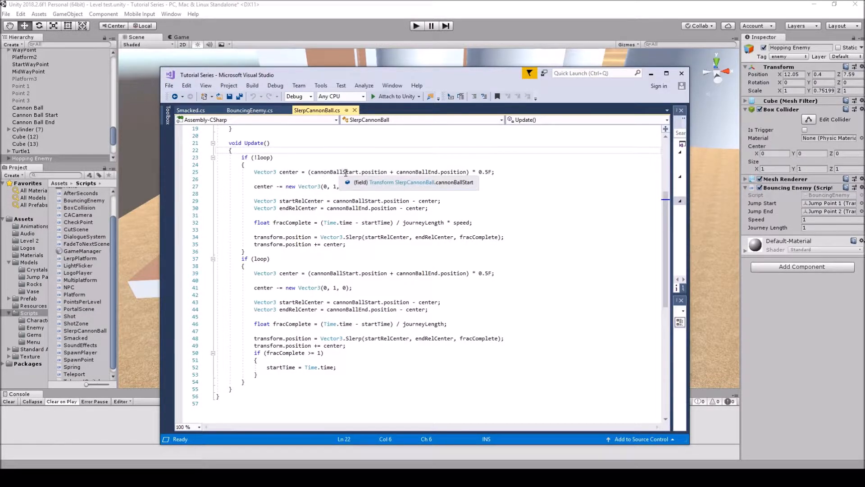
{"action": "mouse_move", "coordinate": [436, 171]}
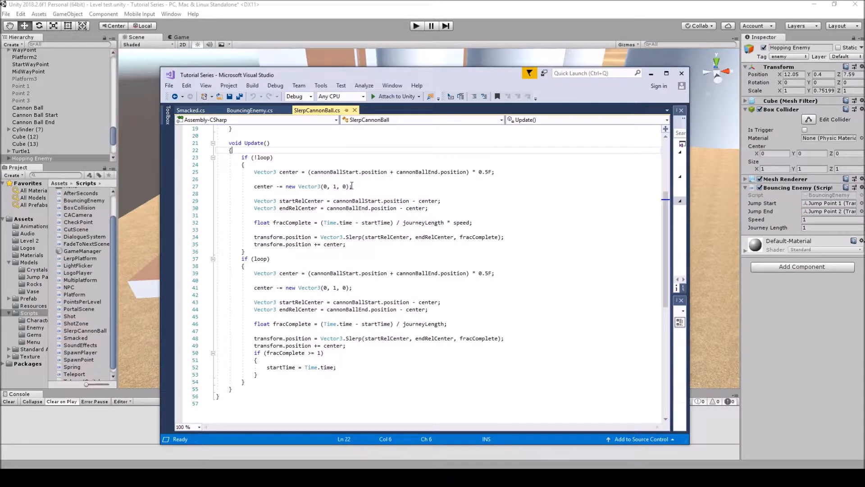
{"action": "scroll", "scroll_direction": "down", "scroll_amount": 3}
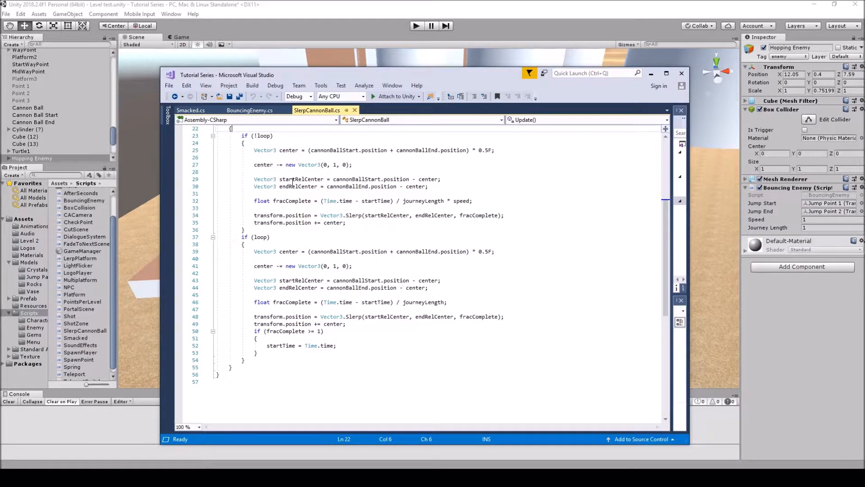
{"action": "mouse_move", "coordinate": [303, 179]}
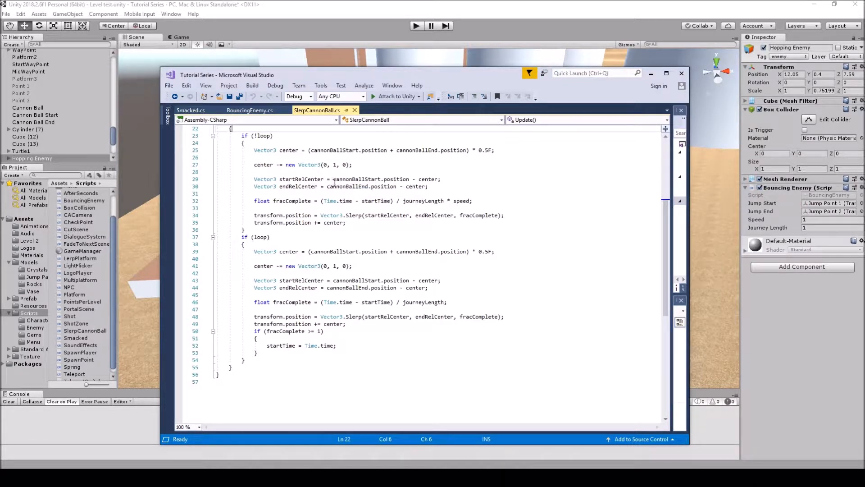
{"action": "mouse_move", "coordinate": [359, 186]}
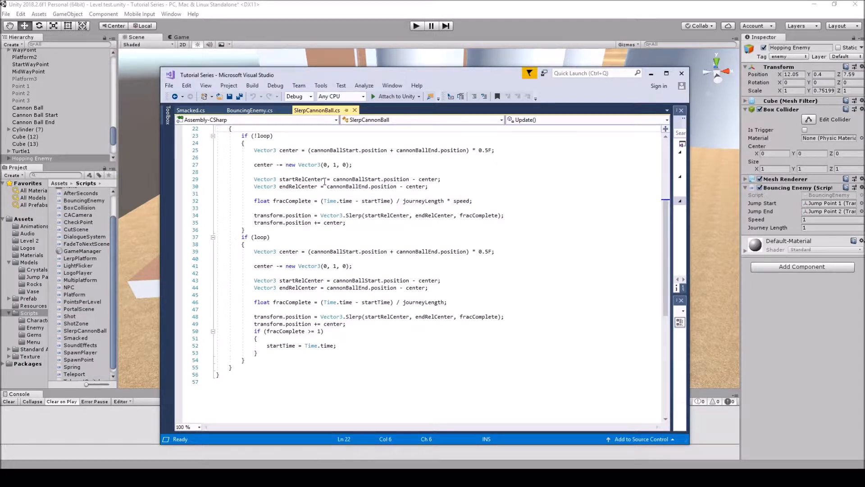
{"action": "mouse_move", "coordinate": [392, 186]}
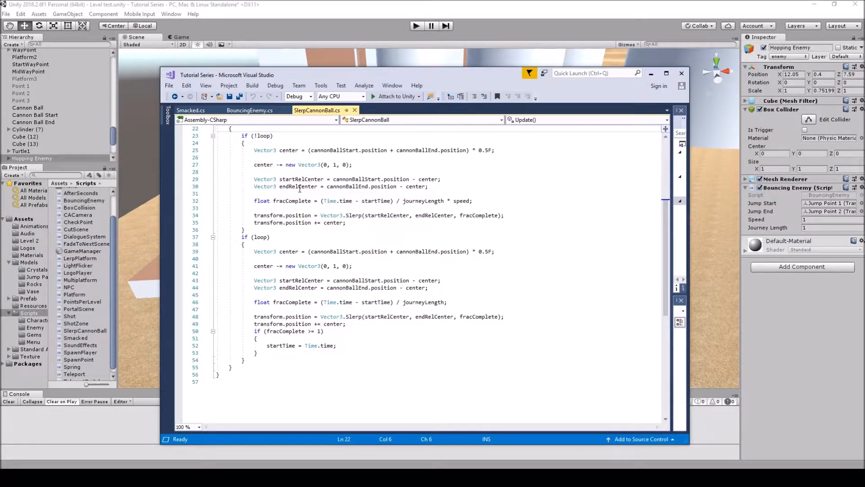
{"action": "mouse_move", "coordinate": [338, 186]}
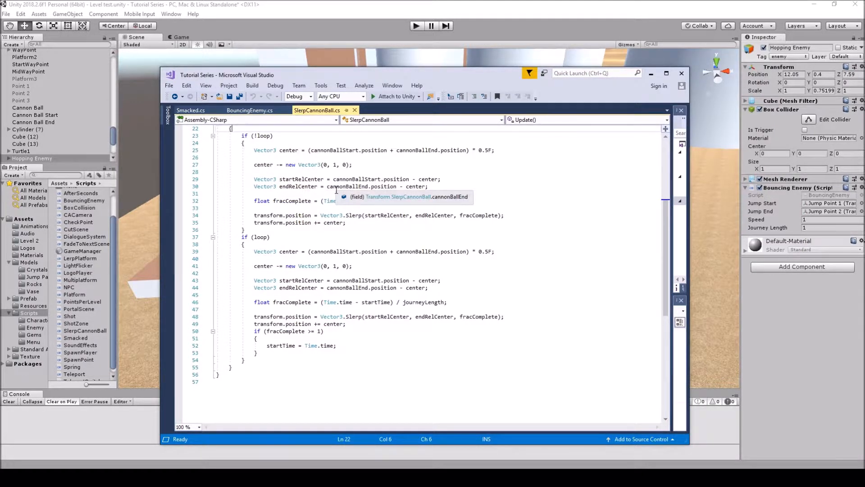
{"action": "type", "text": "* speed;"}
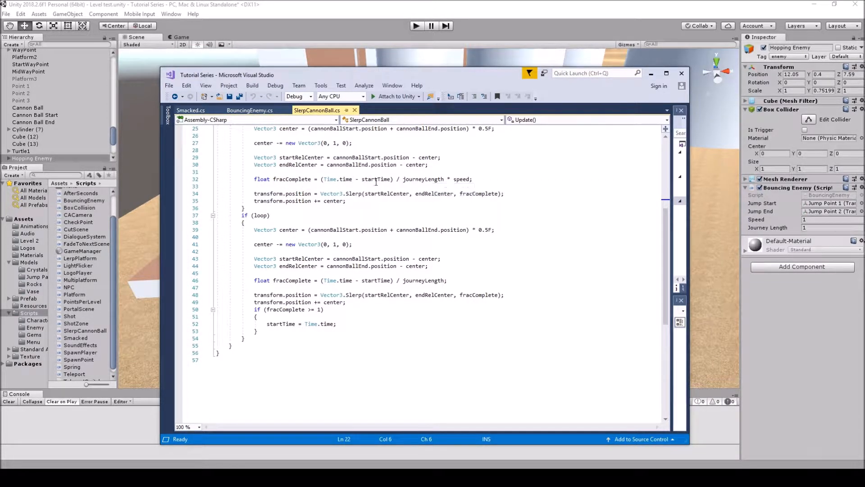
{"action": "mouse_move", "coordinate": [427, 178]}
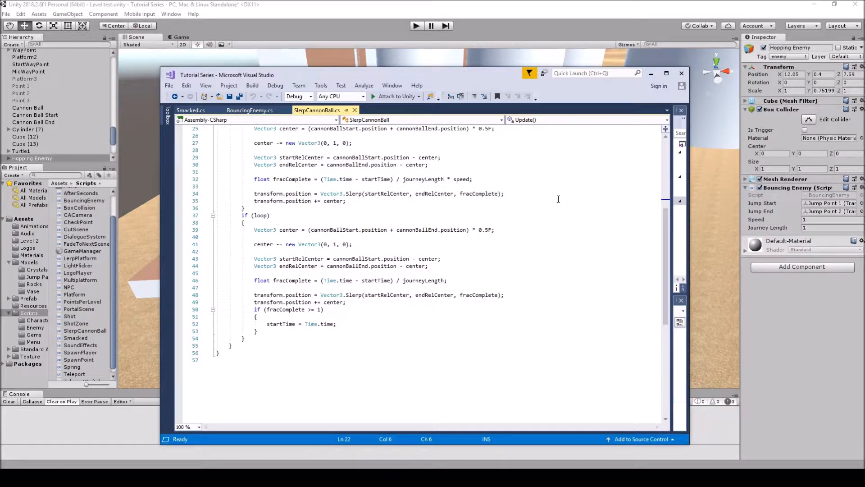
{"action": "mouse_move", "coordinate": [530, 187]}
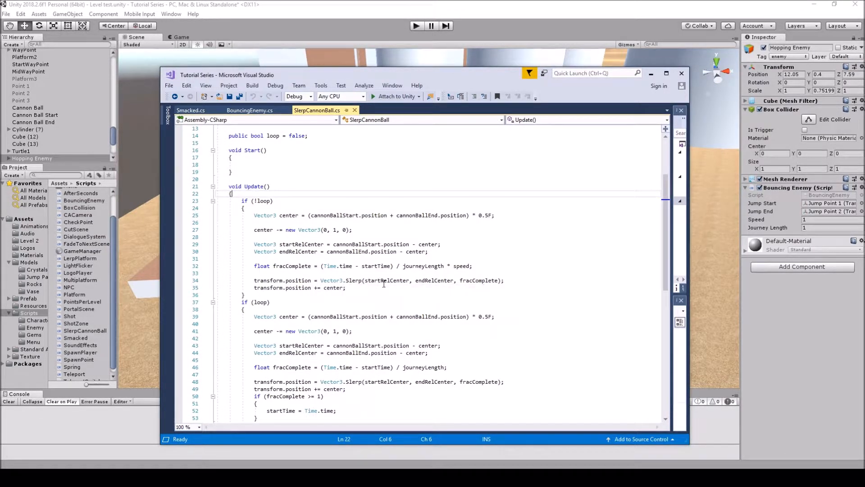
{"action": "mouse_move", "coordinate": [486, 280]}
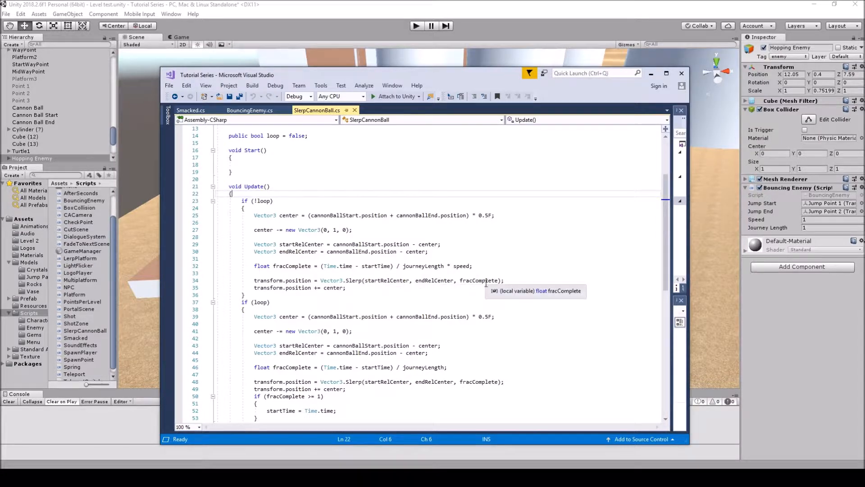
{"action": "mouse_move", "coordinate": [419, 275]}
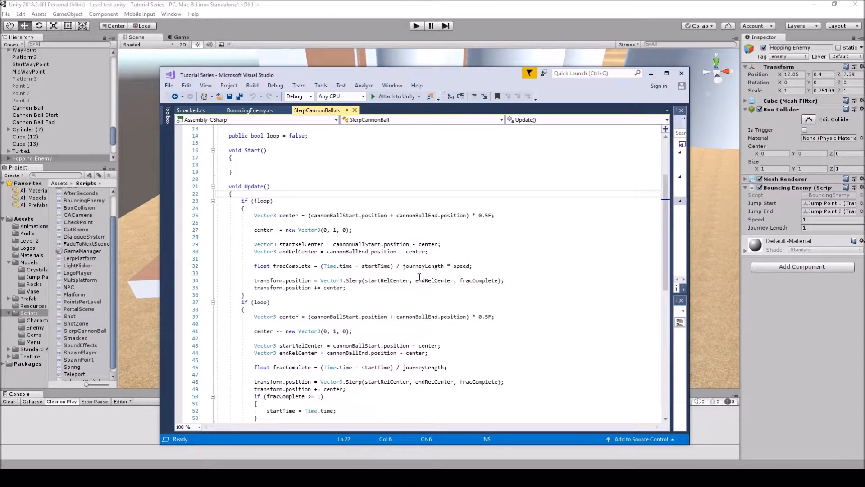
{"action": "mouse_move", "coordinate": [480, 279]}
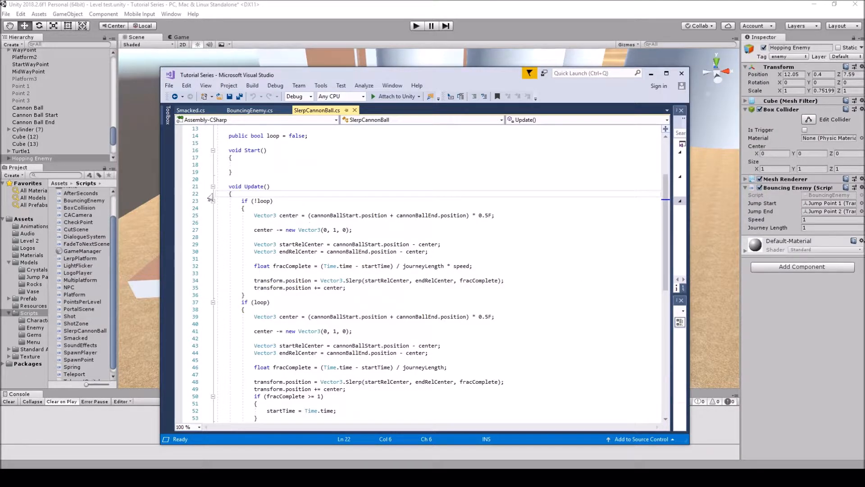
Compare the loop and non-loop branches of Update once more before returning to Unity.
{"action": "scroll", "scroll_direction": "up", "scroll_amount": 3}
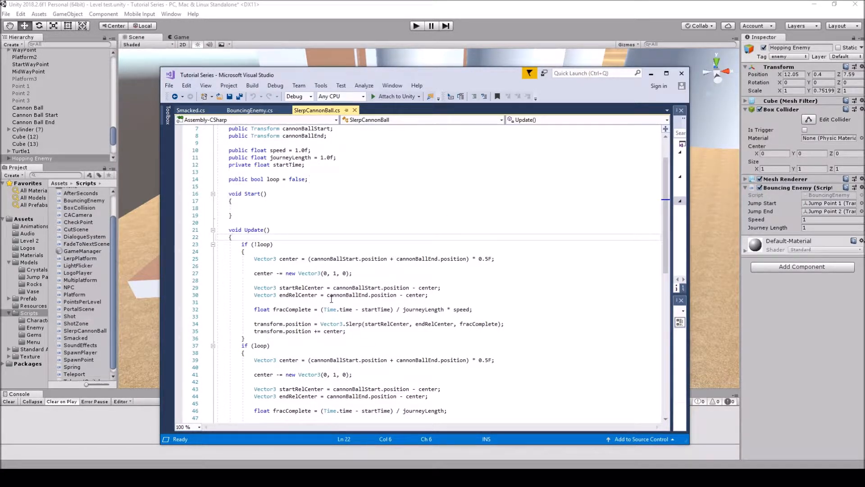
{"action": "scroll", "scroll_direction": "down", "scroll_amount": 3}
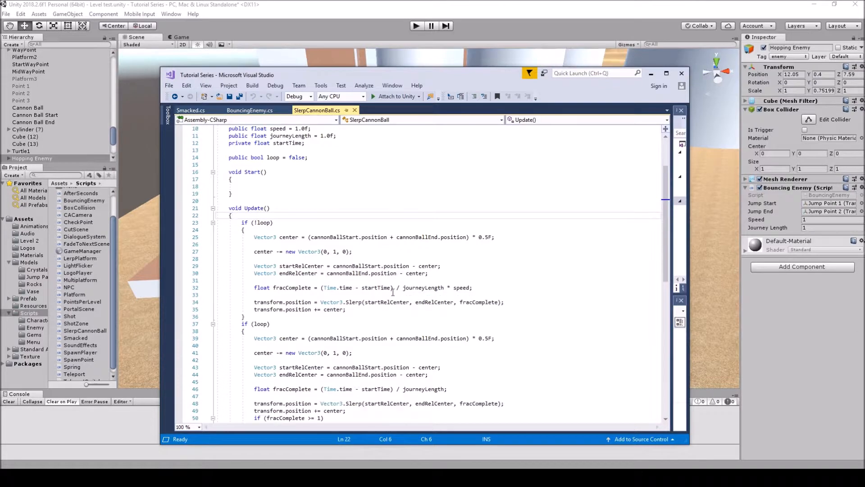
{"action": "mouse_move", "coordinate": [479, 302]}
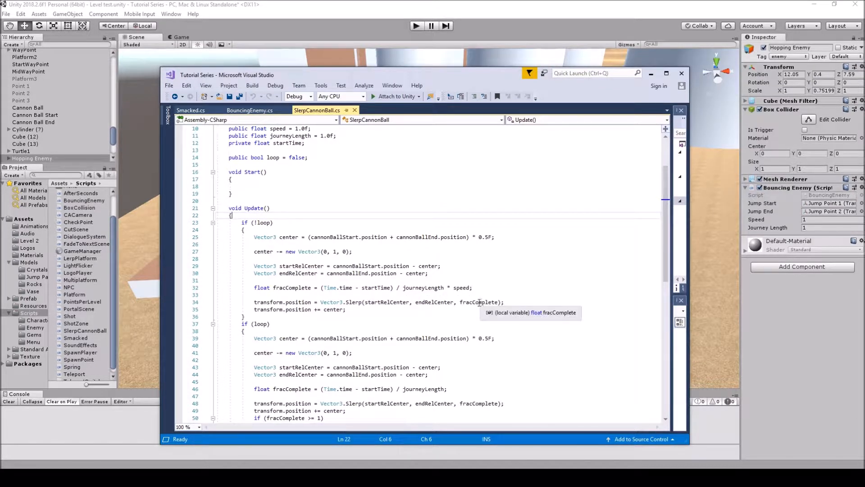
{"action": "scroll", "scroll_direction": "down", "scroll_amount": 3}
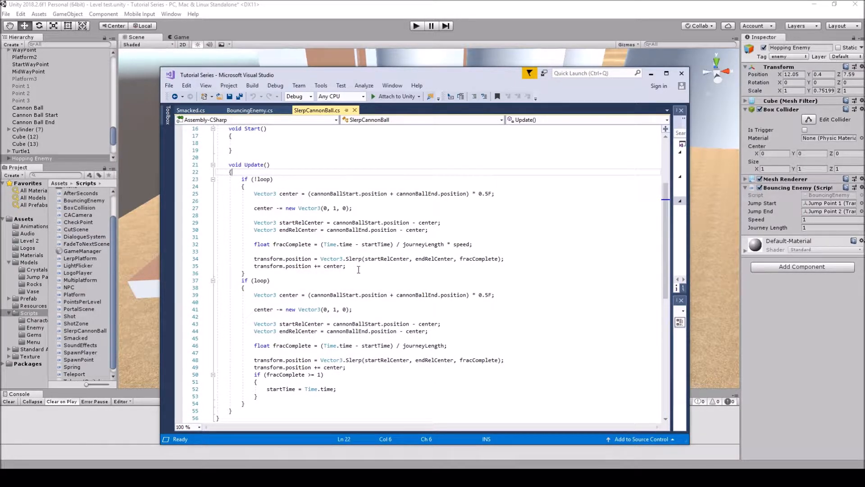
{"action": "scroll", "scroll_direction": "down", "scroll_amount": 3}
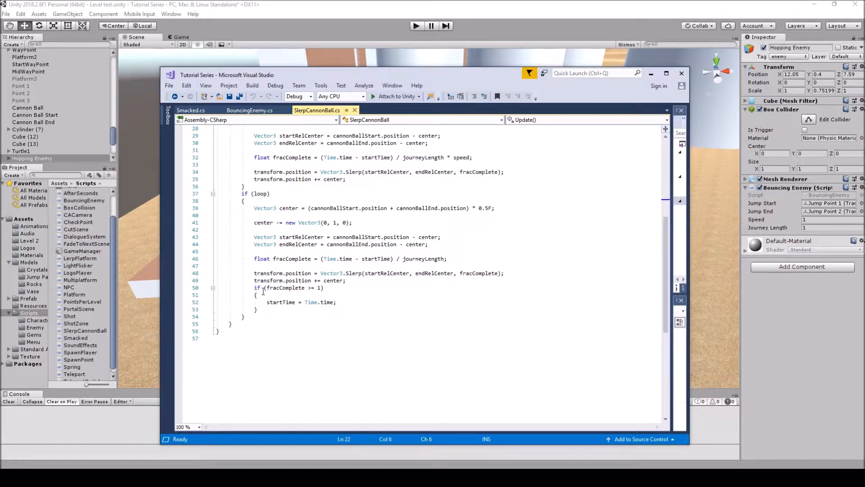
{"action": "mouse_move", "coordinate": [309, 288]}
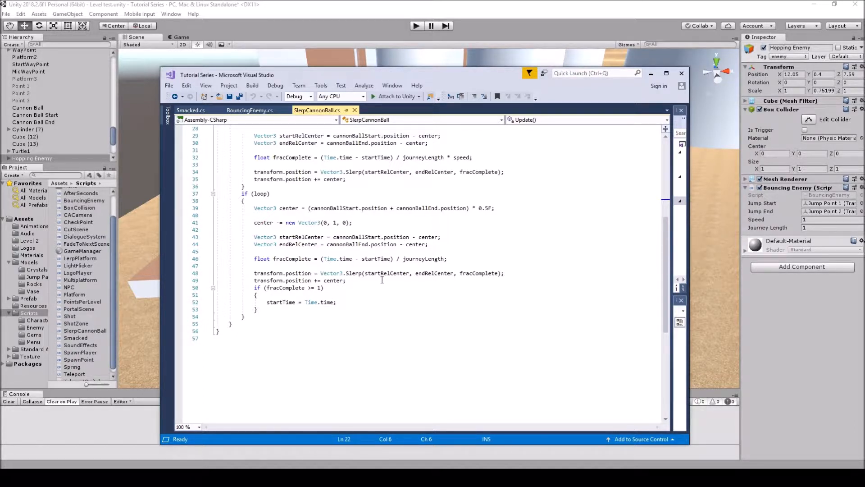
{"action": "scroll", "scroll_direction": "up", "scroll_amount": 3}
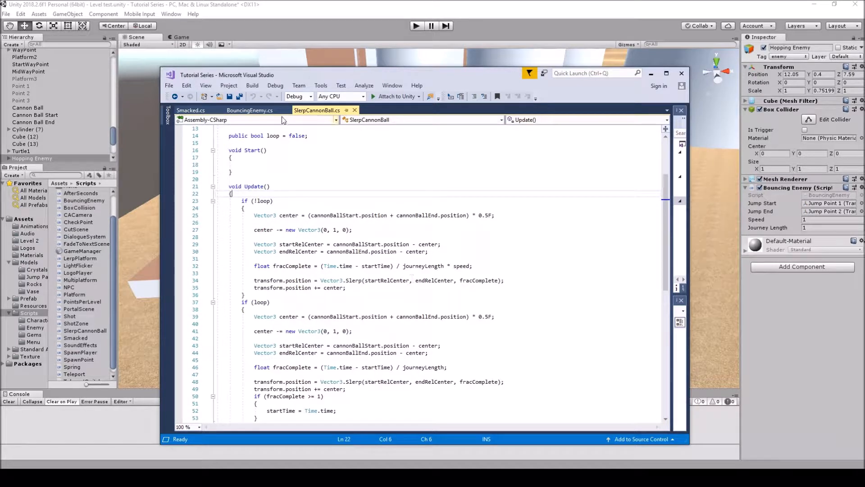
{"action": "mouse_move", "coordinate": [581, 99]}
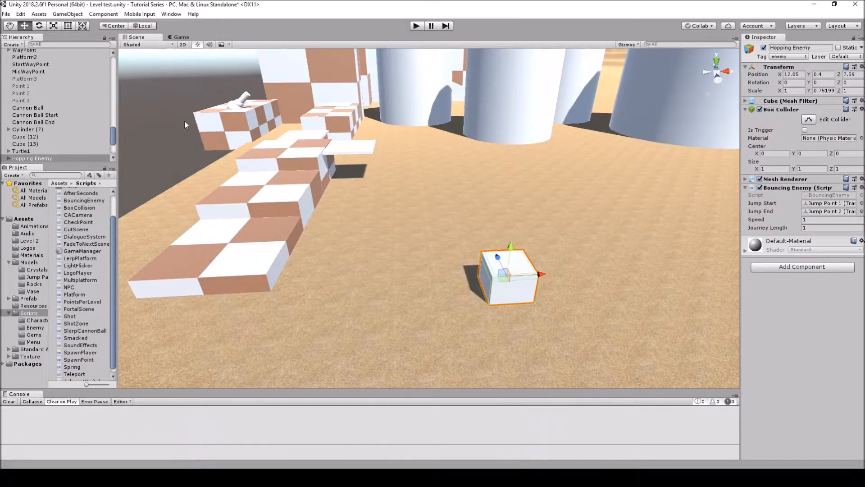
Inspect Cannon Ball Start and End, then disable Loop on the Cannon Ball's Slerp Cannon Ball component.
{"action": "left_click", "coordinate": [28, 107]}
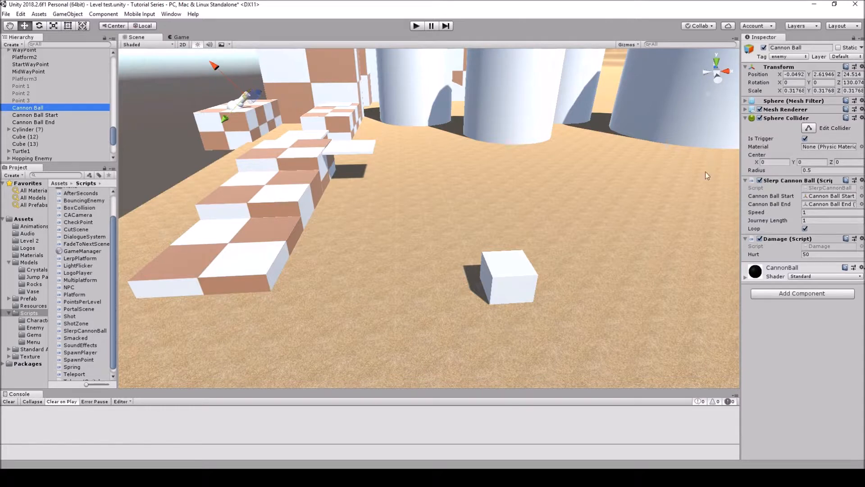
{"action": "mouse_move", "coordinate": [158, 52]}
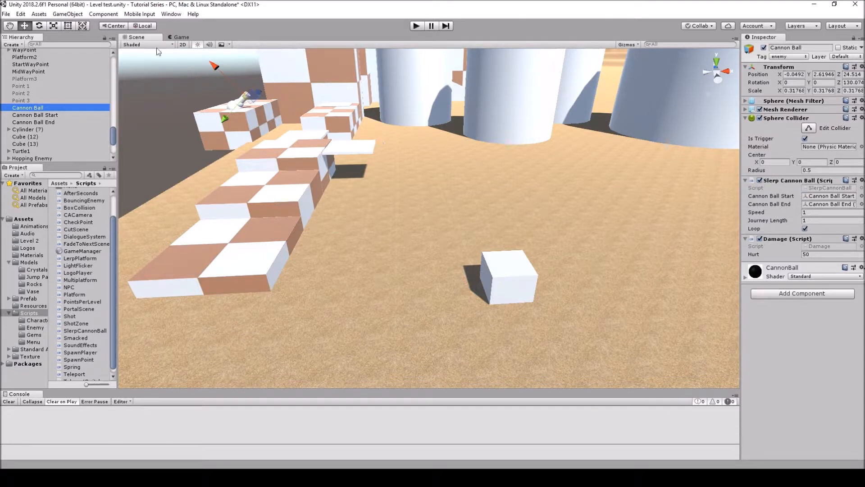
{"action": "mouse_move", "coordinate": [101, 68]}
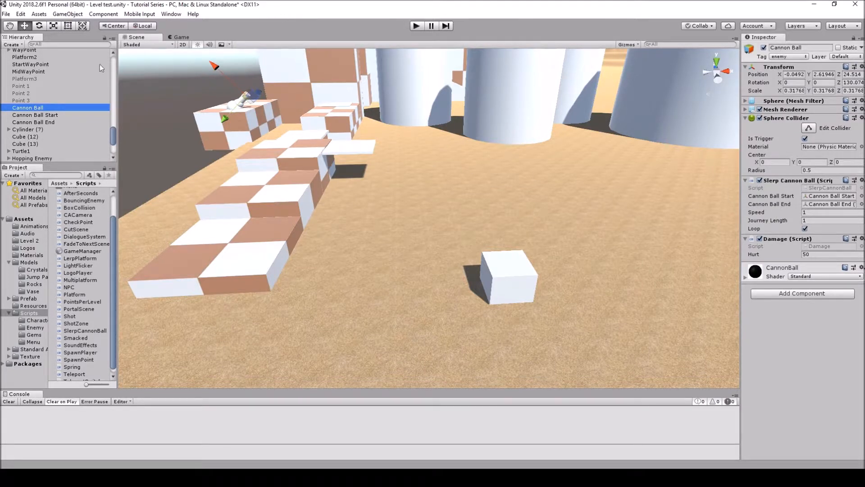
{"action": "left_click", "coordinate": [68, 13]}
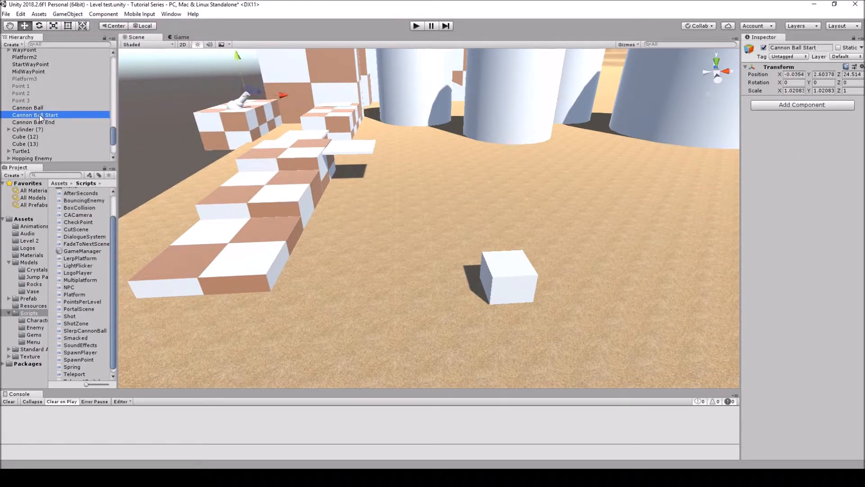
{"action": "left_click", "coordinate": [34, 122]}
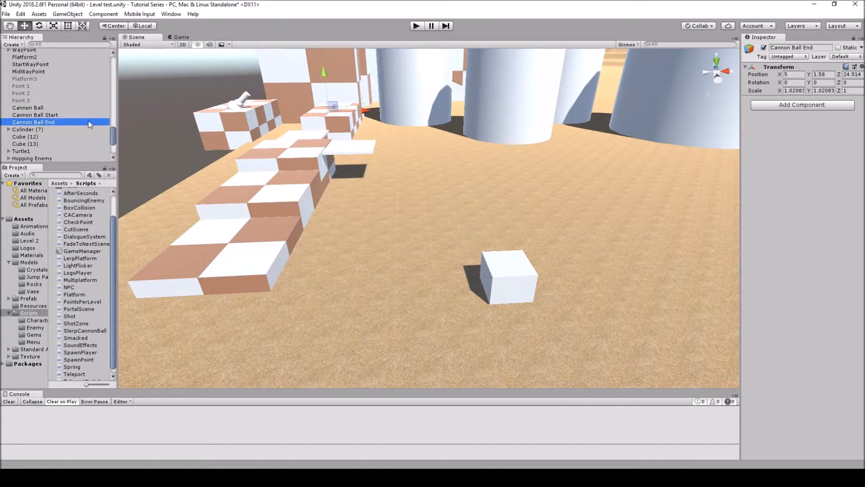
{"action": "mouse_move", "coordinate": [326, 122]}
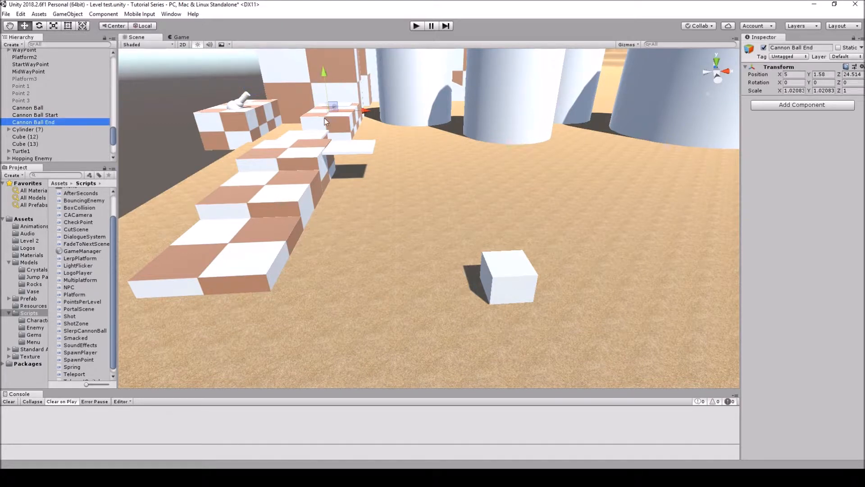
{"action": "left_click", "coordinate": [28, 107]}
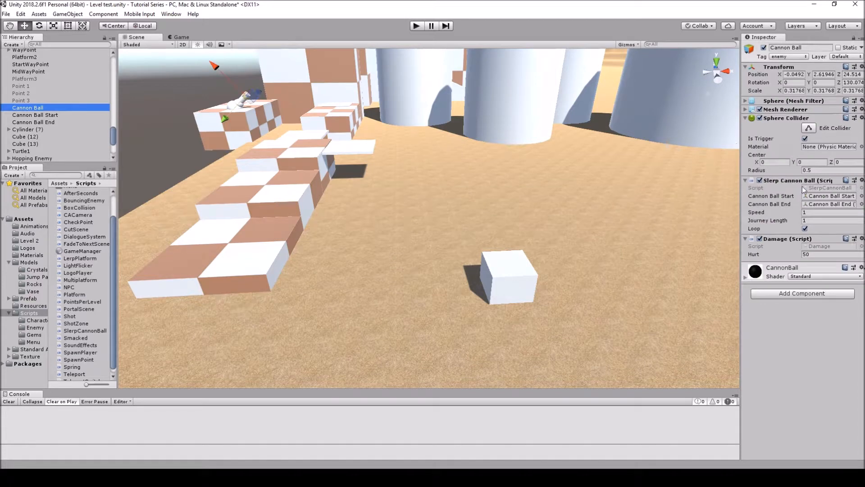
{"action": "left_click", "coordinate": [805, 228]}
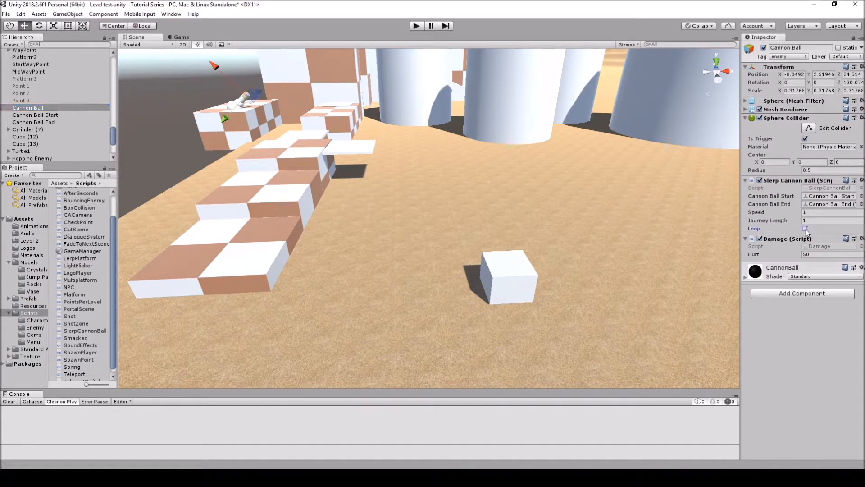
{"action": "left_click", "coordinate": [804, 228]}
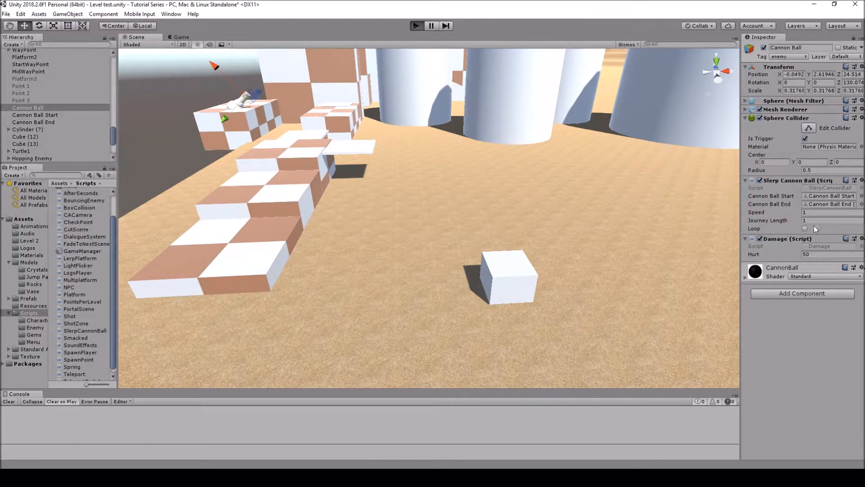
{"action": "left_click", "coordinate": [417, 25]}
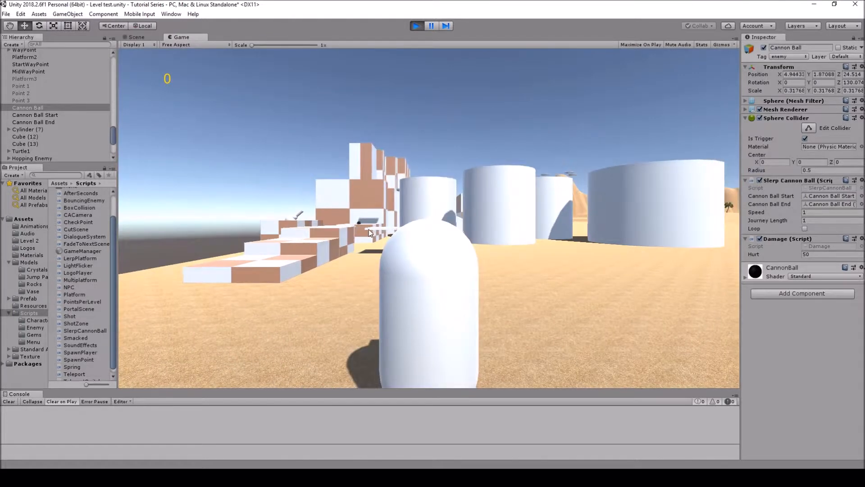
{"action": "left_click", "coordinate": [805, 228]}
{"action": "type", "text": "3"}
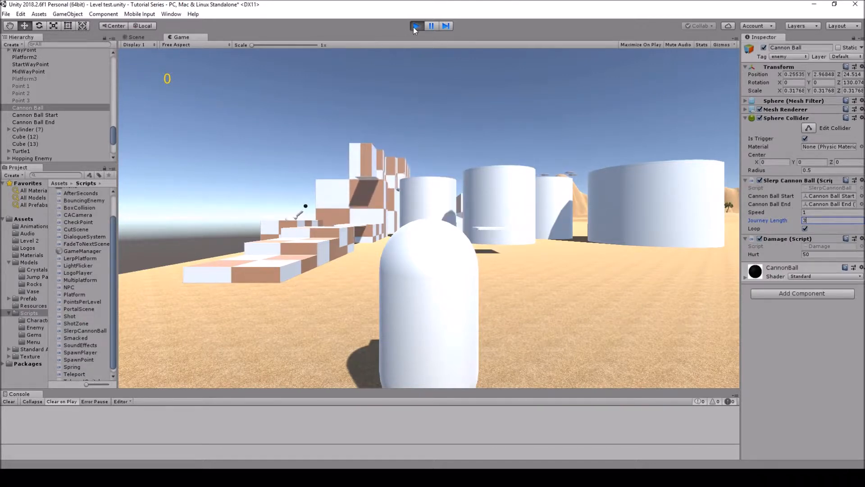
{"action": "left_click", "coordinate": [416, 25]}
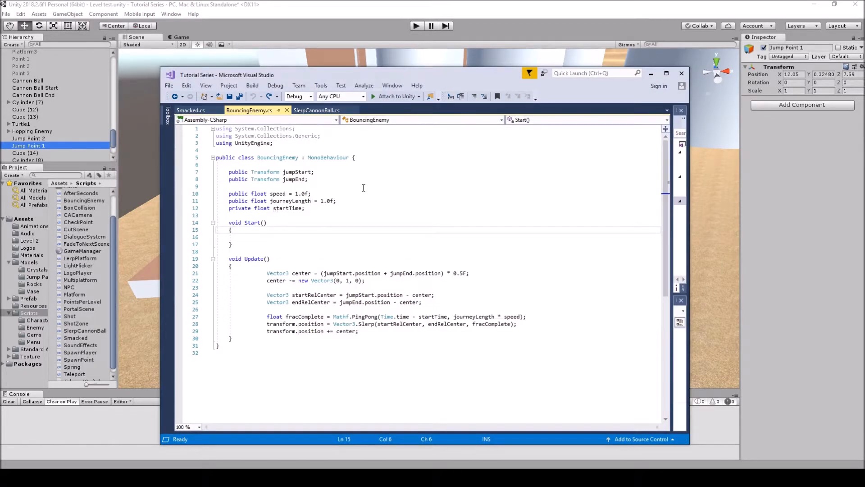
{"action": "mouse_move", "coordinate": [361, 227]}
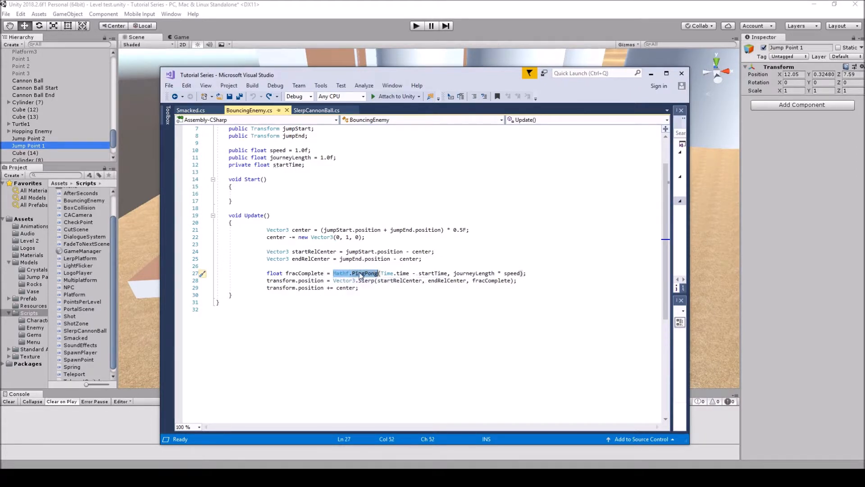
Compare SlerpCannonBall's loop-branch fracComplete line with BouncingEnemy's PingPong line.
{"action": "left_click", "coordinate": [316, 110]}
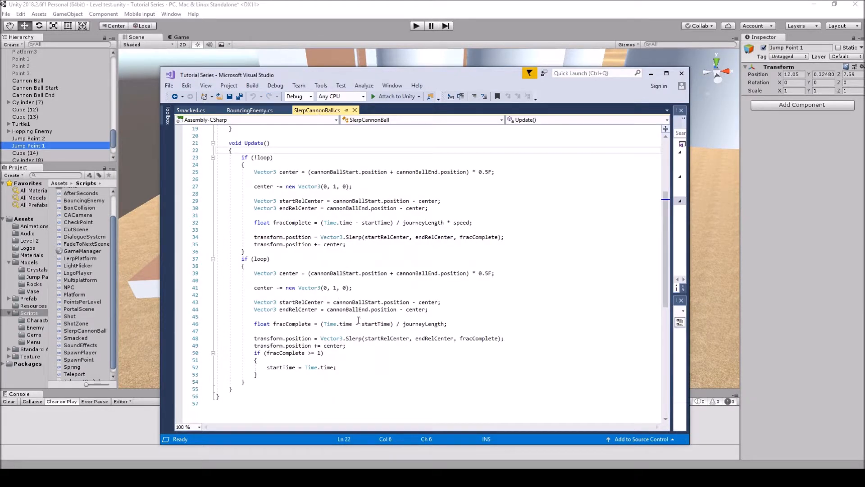
{"action": "scroll", "scroll_direction": "down", "scroll_amount": 3}
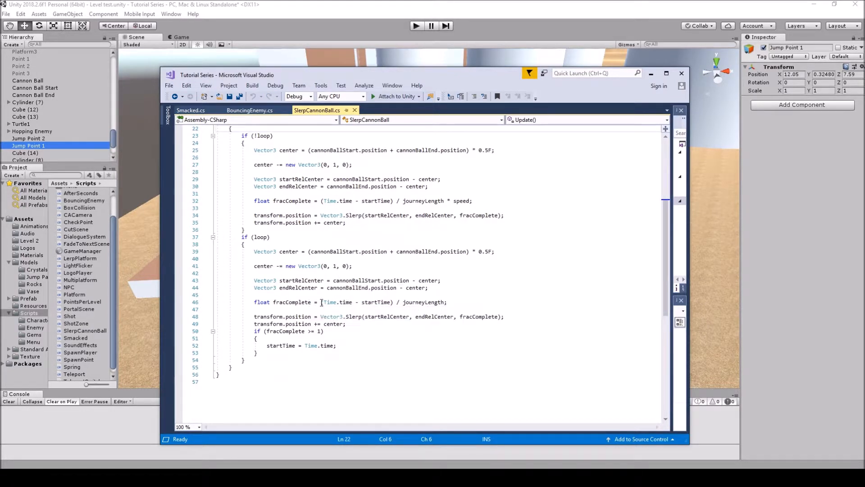
{"action": "left_click", "coordinate": [325, 302]}
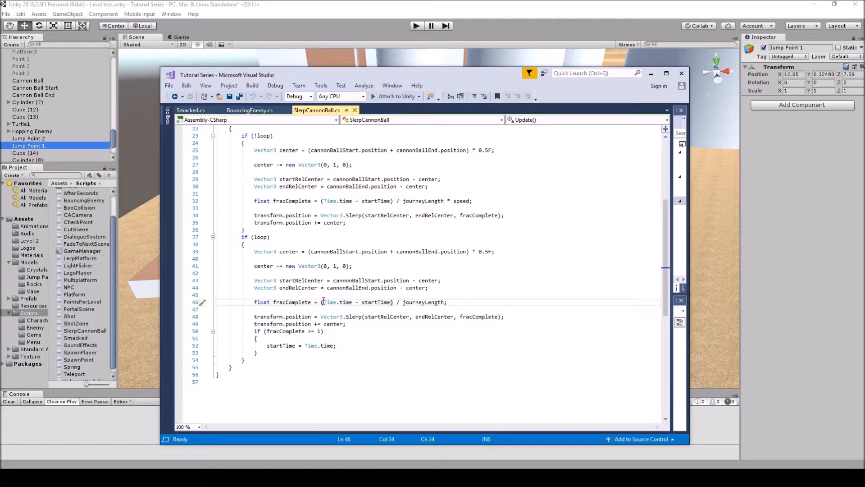
{"action": "mouse_move", "coordinate": [327, 302]}
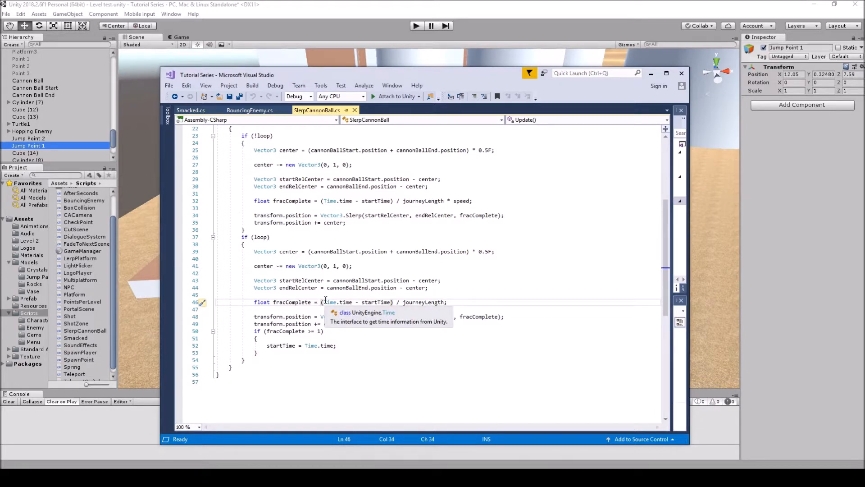
{"action": "left_click", "coordinate": [249, 110]}
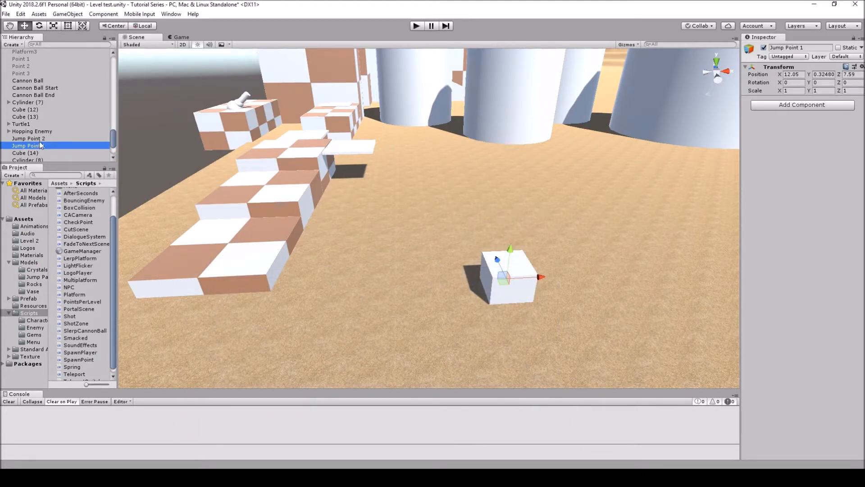
{"action": "left_click", "coordinate": [32, 131]}
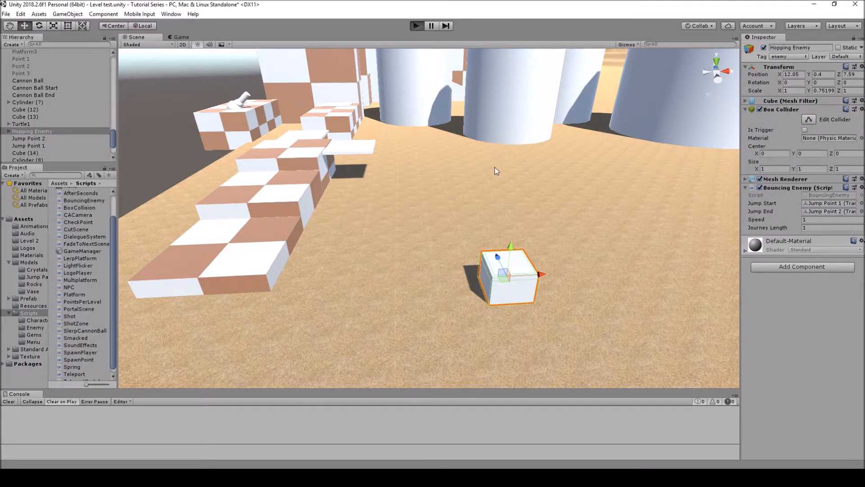
{"action": "left_click", "coordinate": [417, 25]}
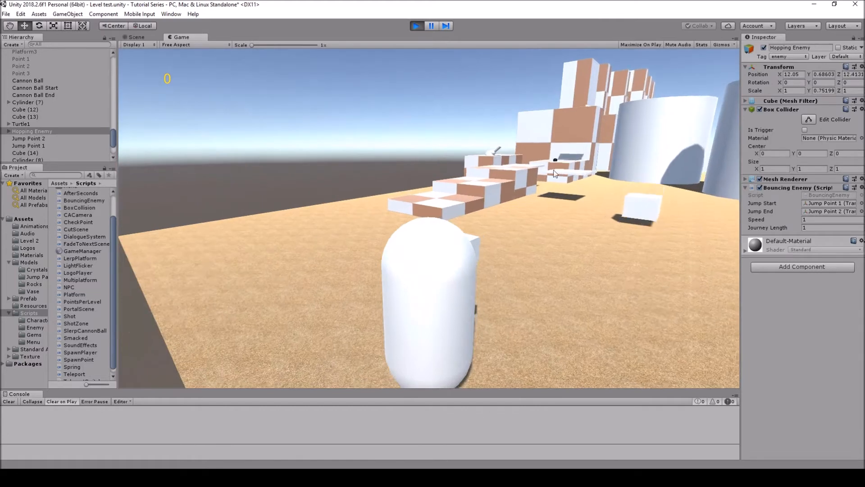
{"action": "left_click", "coordinate": [415, 25]}
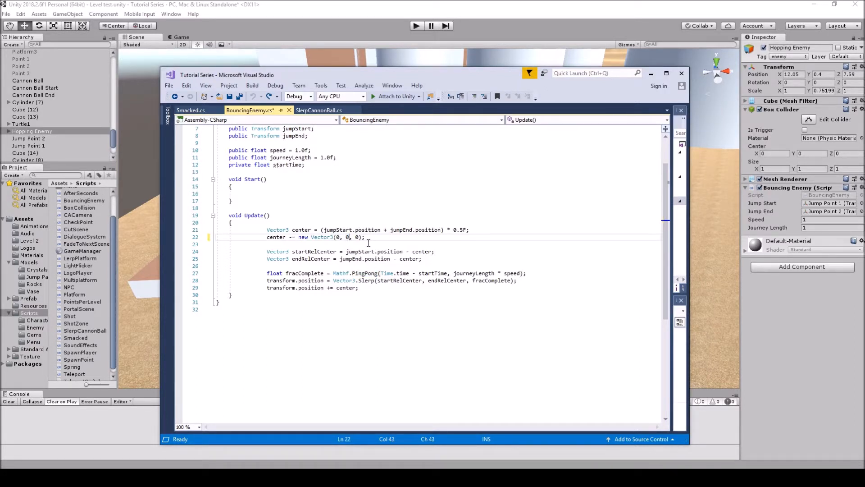
Change BouncingEnemy's centre offset to Vector3(0, 0, 1) and save the script.
{"action": "type", "text": "0"}
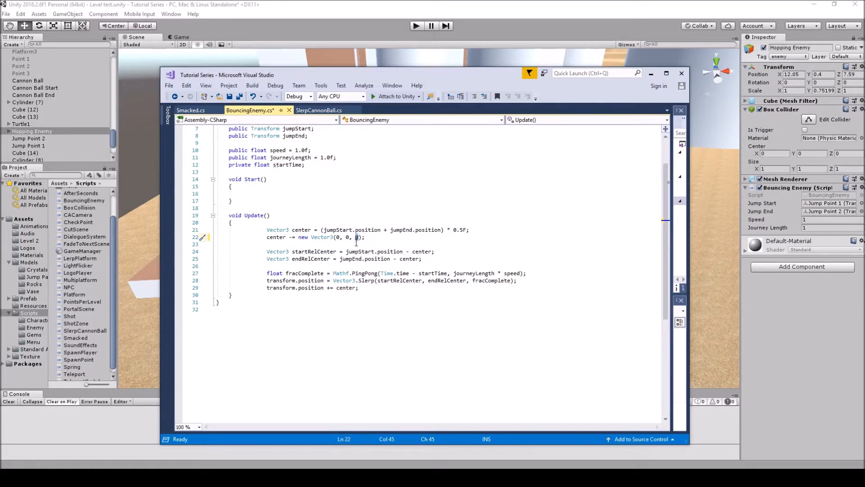
{"action": "type", "text": "1"}
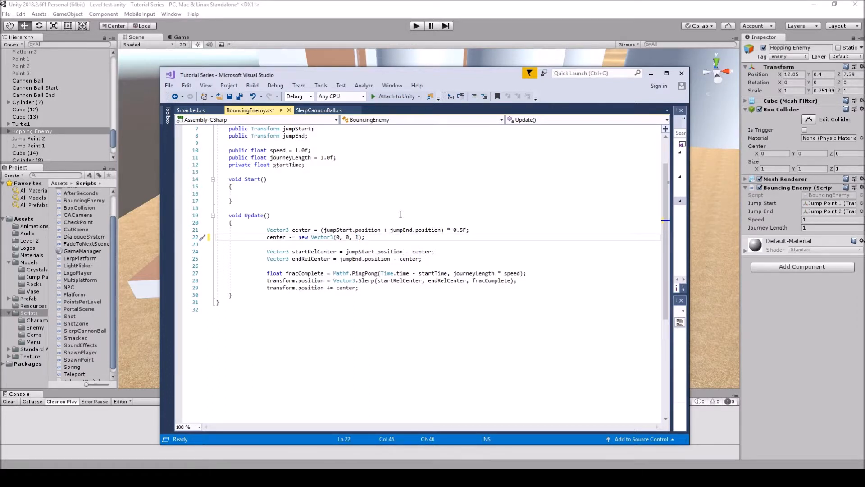
{"action": "key", "text": "ctrl+s"}
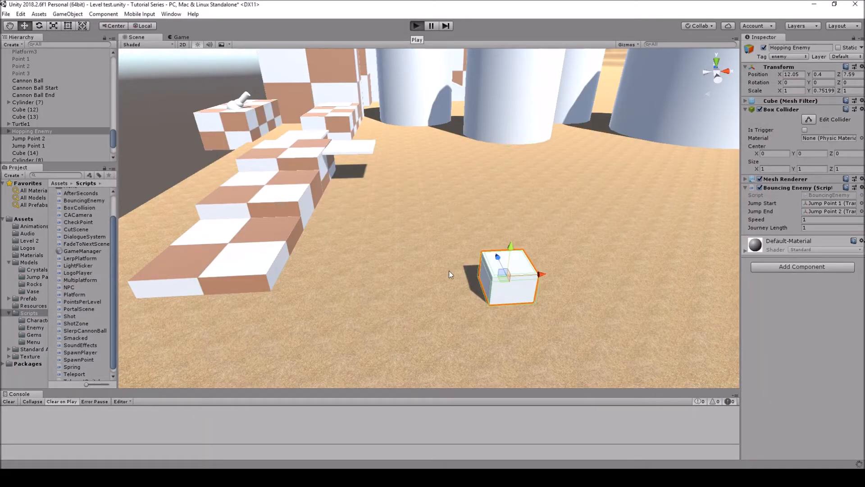
{"action": "left_click", "coordinate": [416, 25]}
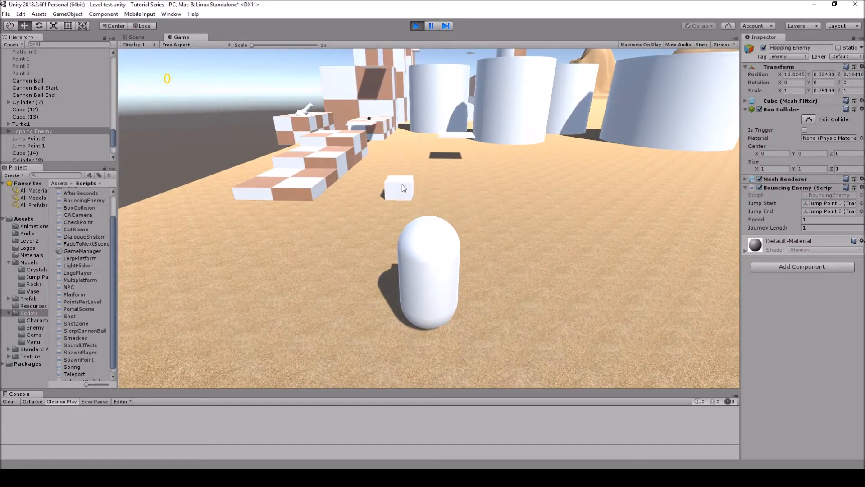
{"action": "left_click", "coordinate": [416, 26]}
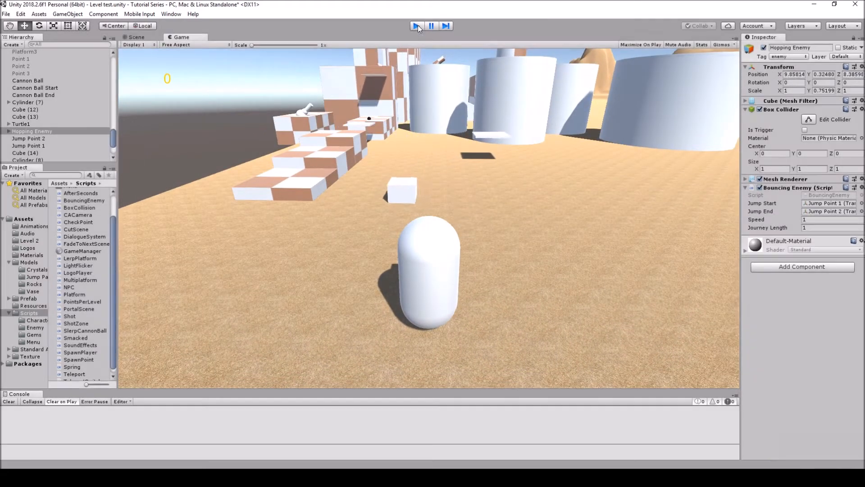
{"action": "left_click", "coordinate": [416, 25]}
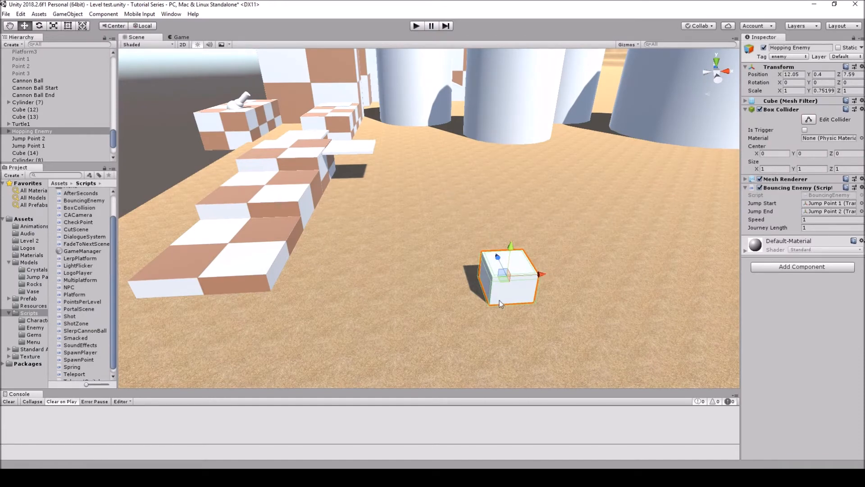